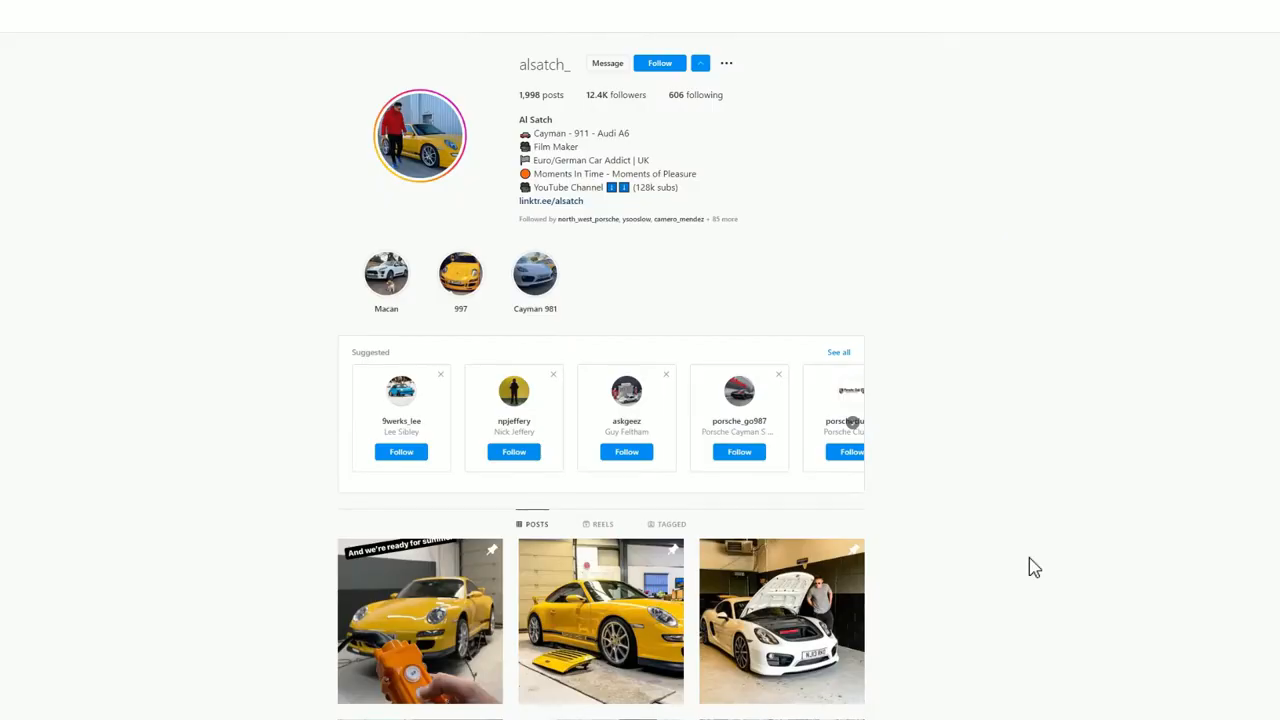
mouse_move(744, 108)
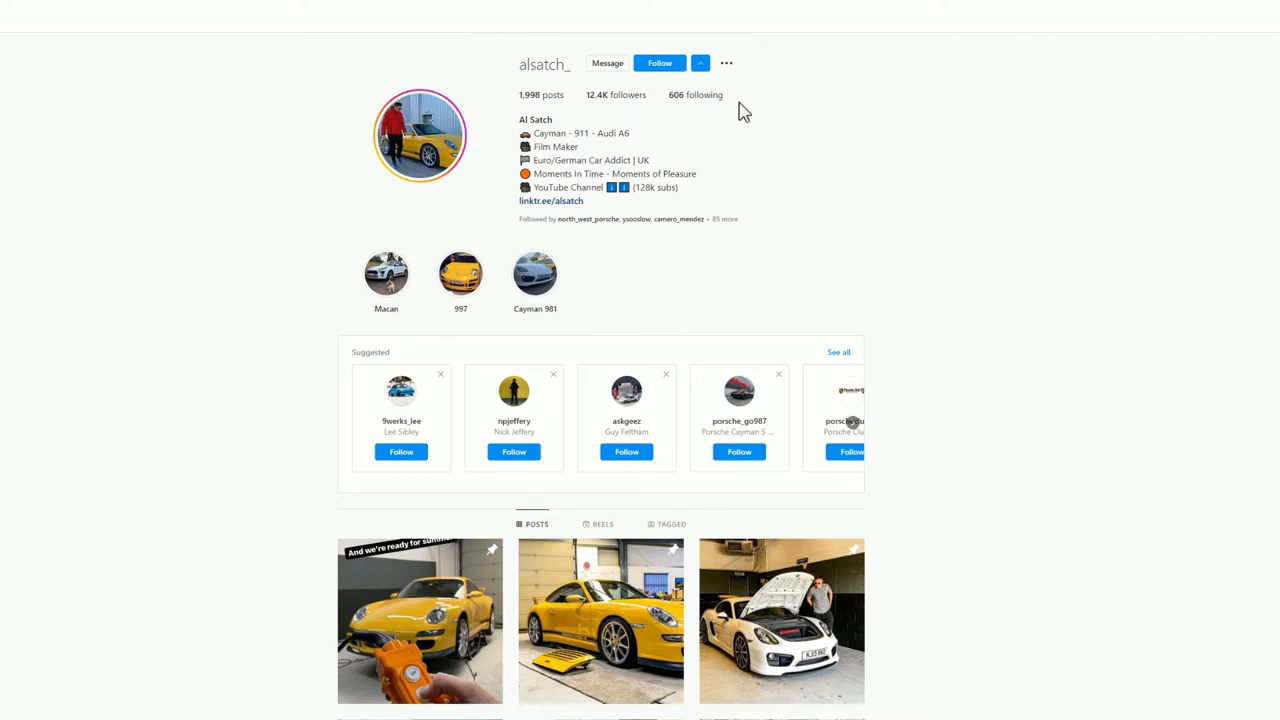
mouse_move(583, 124)
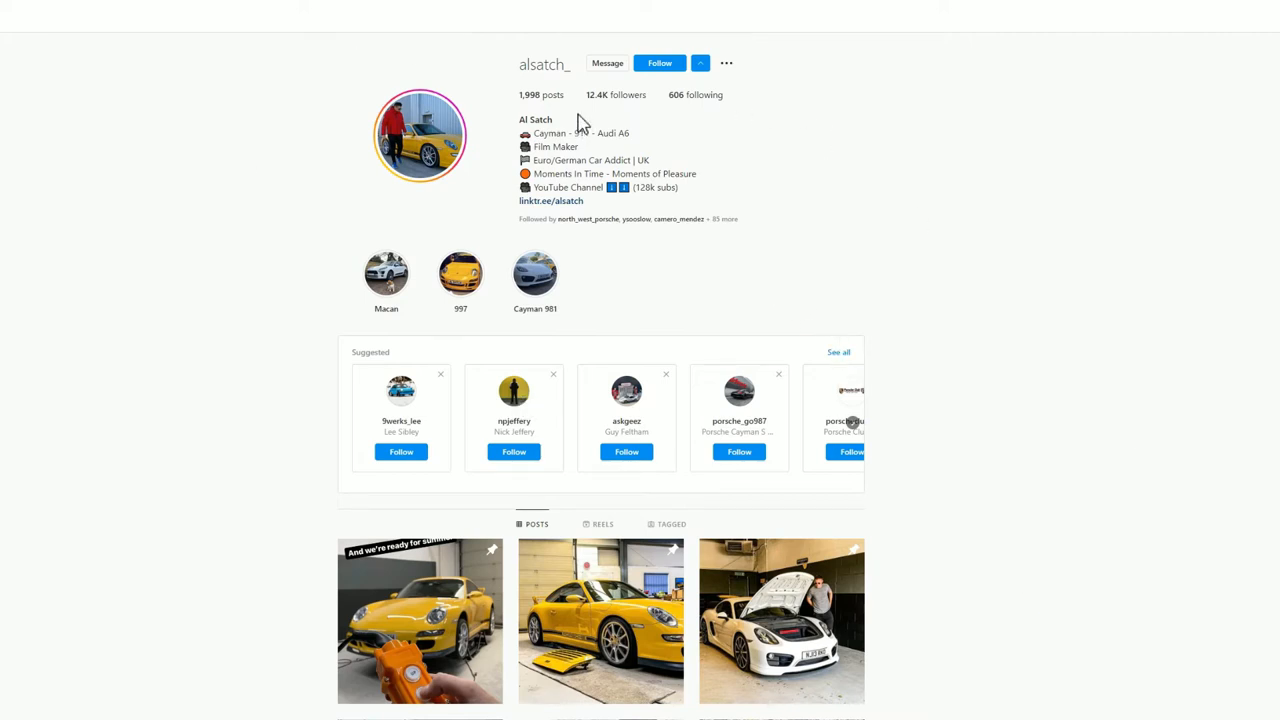
mouse_move(448, 237)
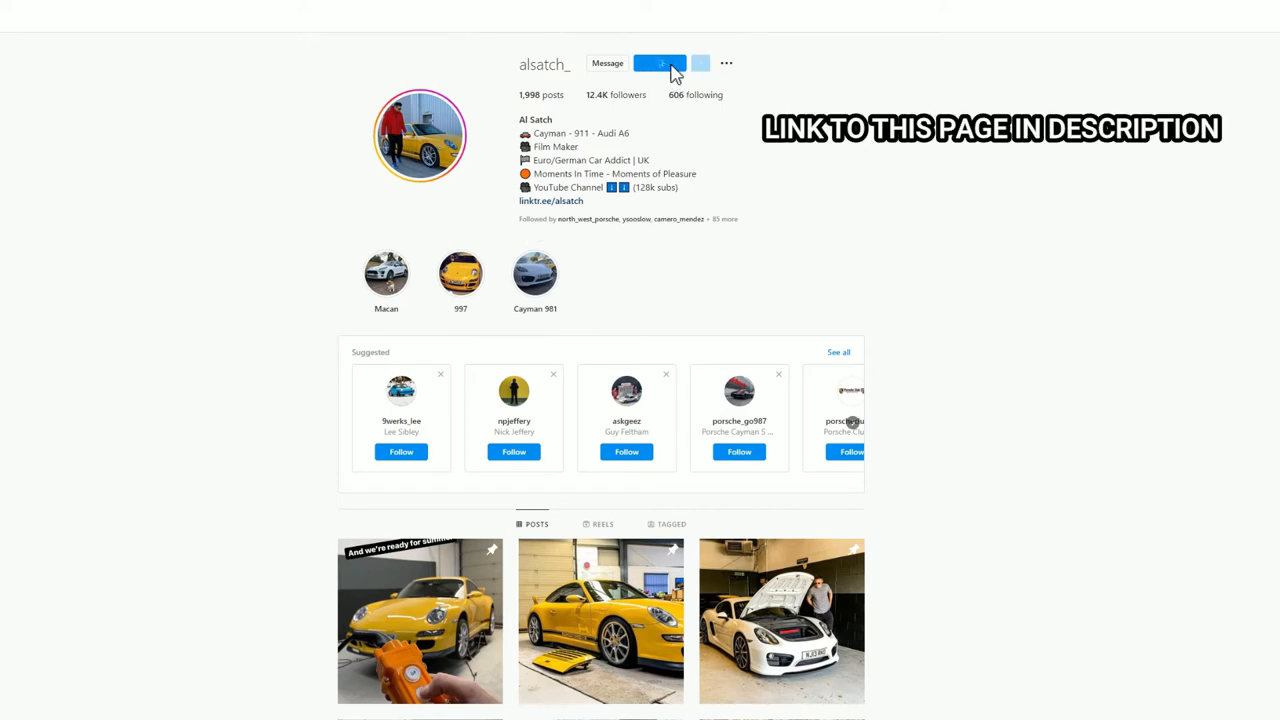
Follow the car creator on Instagram, then extract the iCarsoft client kit archive and open its folder
click(658, 63)
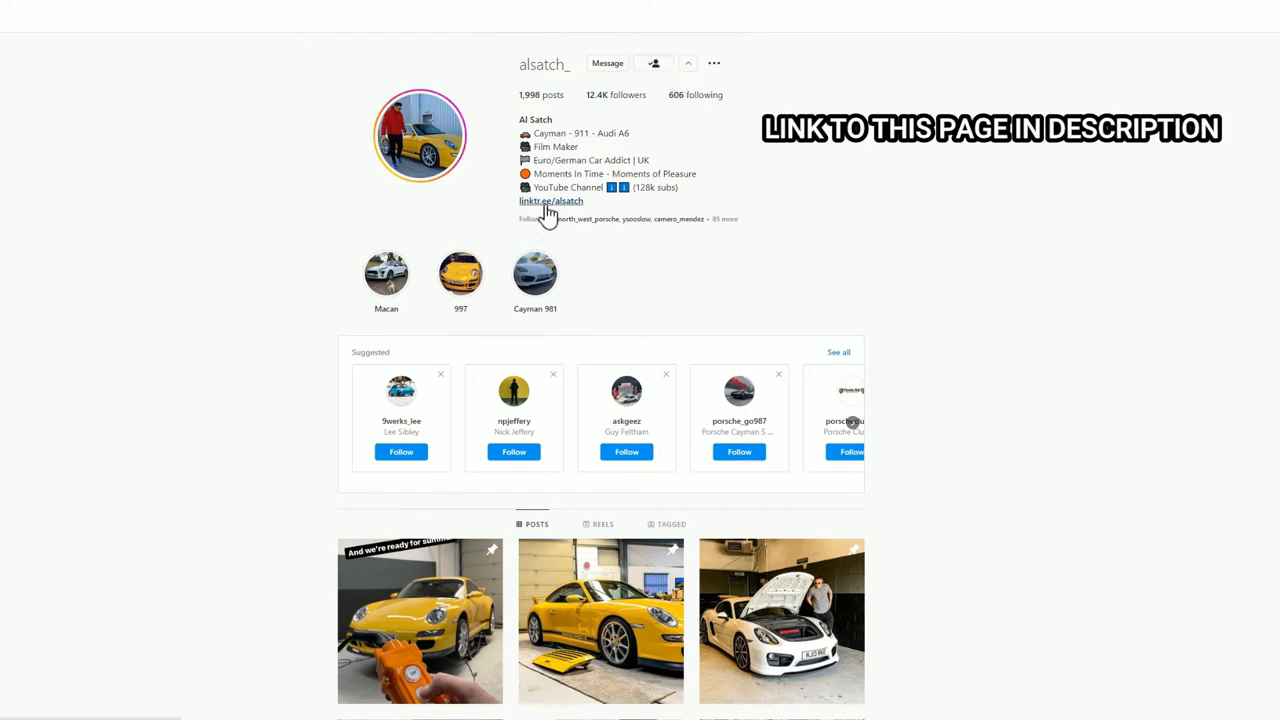
click(551, 201)
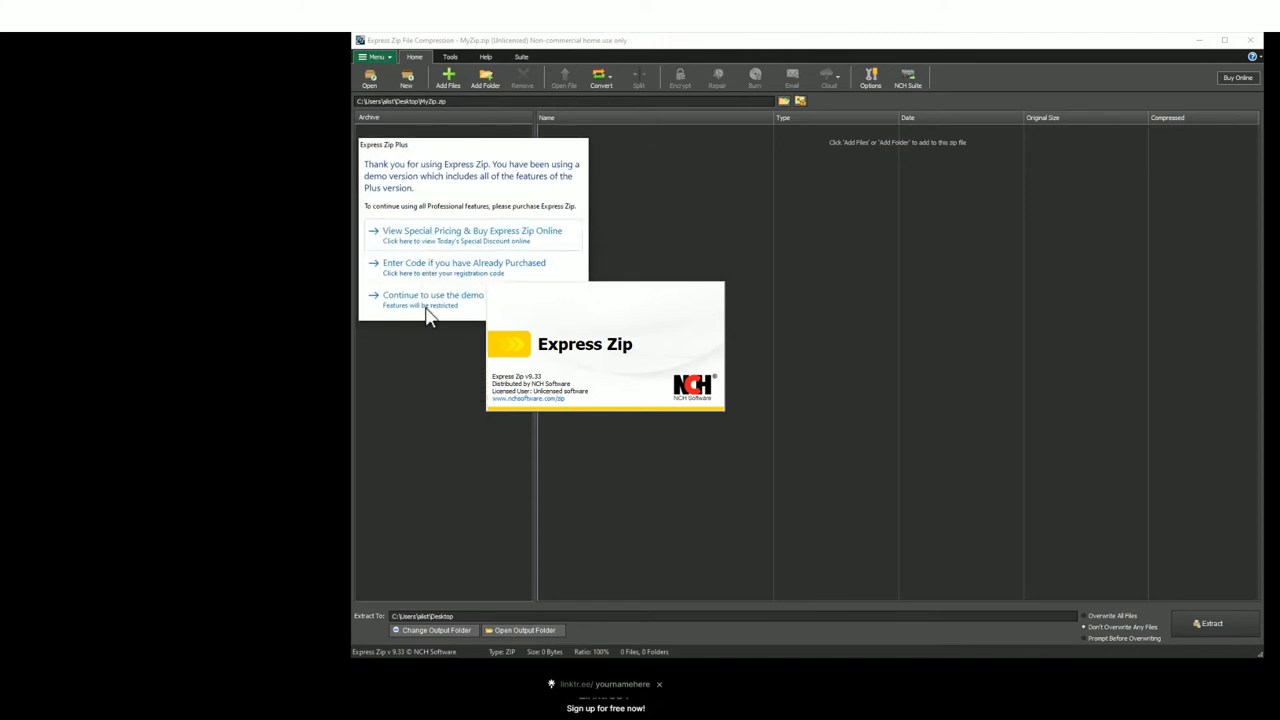
click(433, 295)
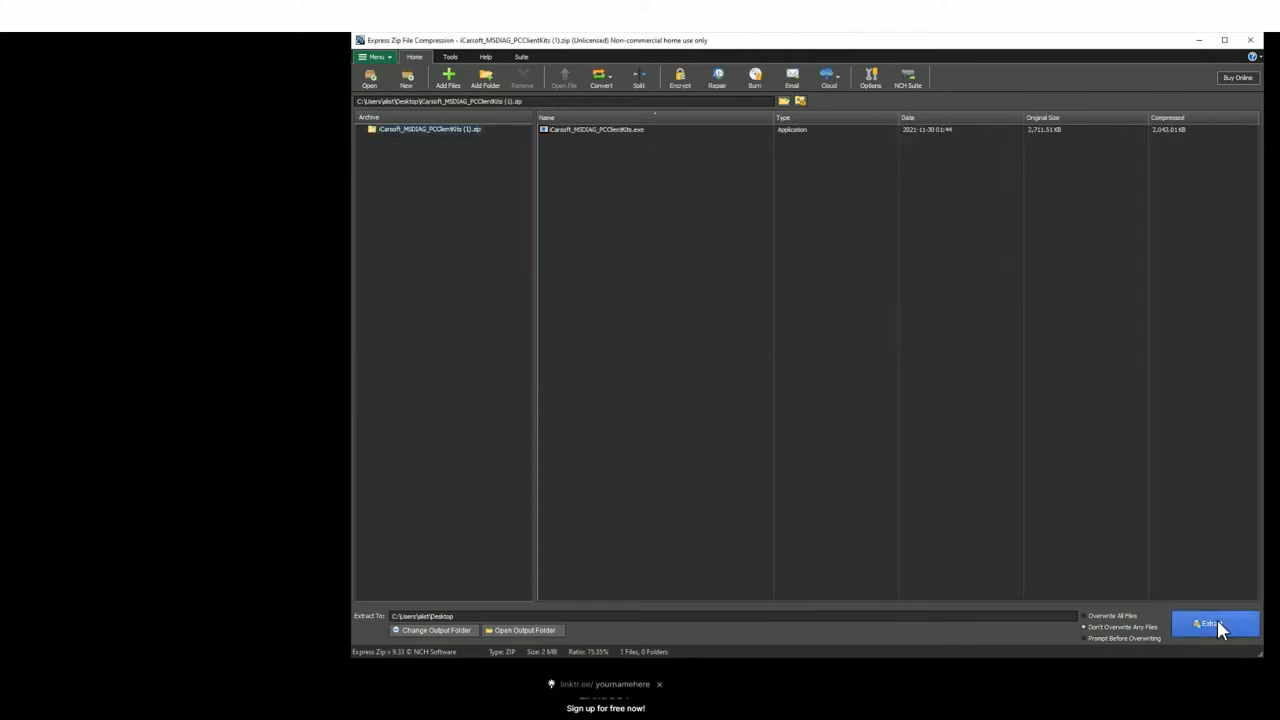
click(1213, 623)
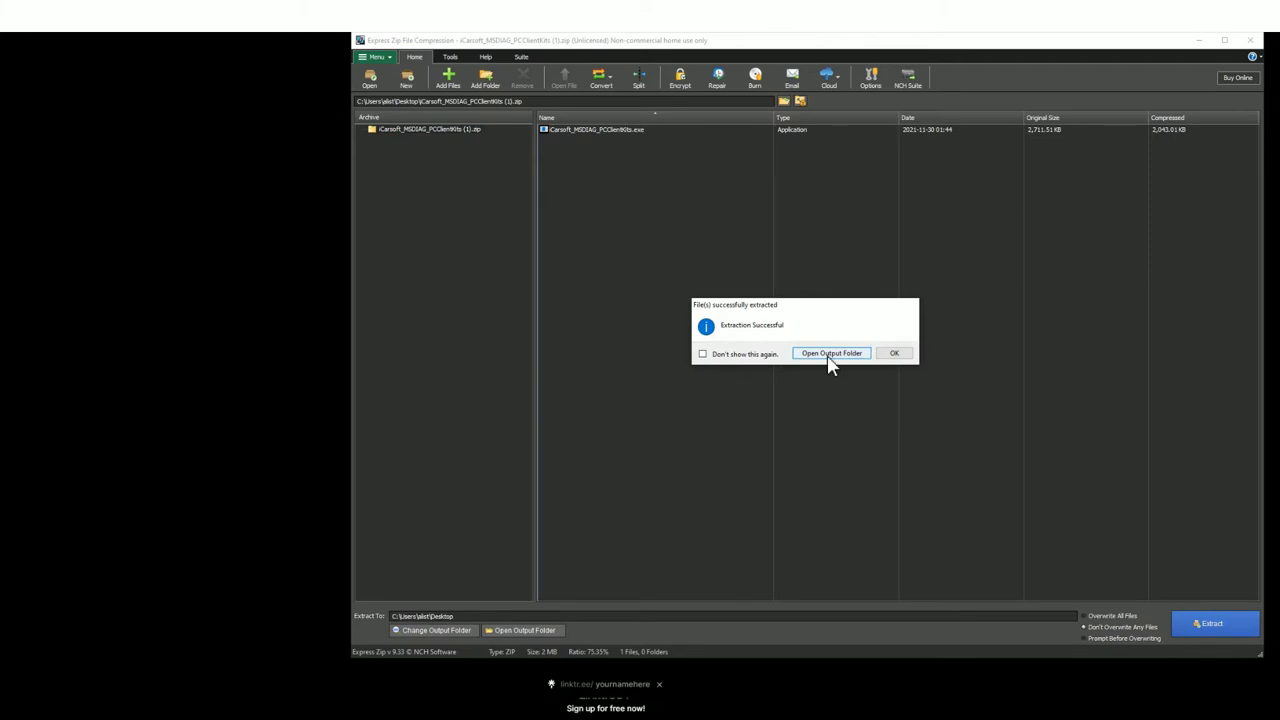
click(830, 353)
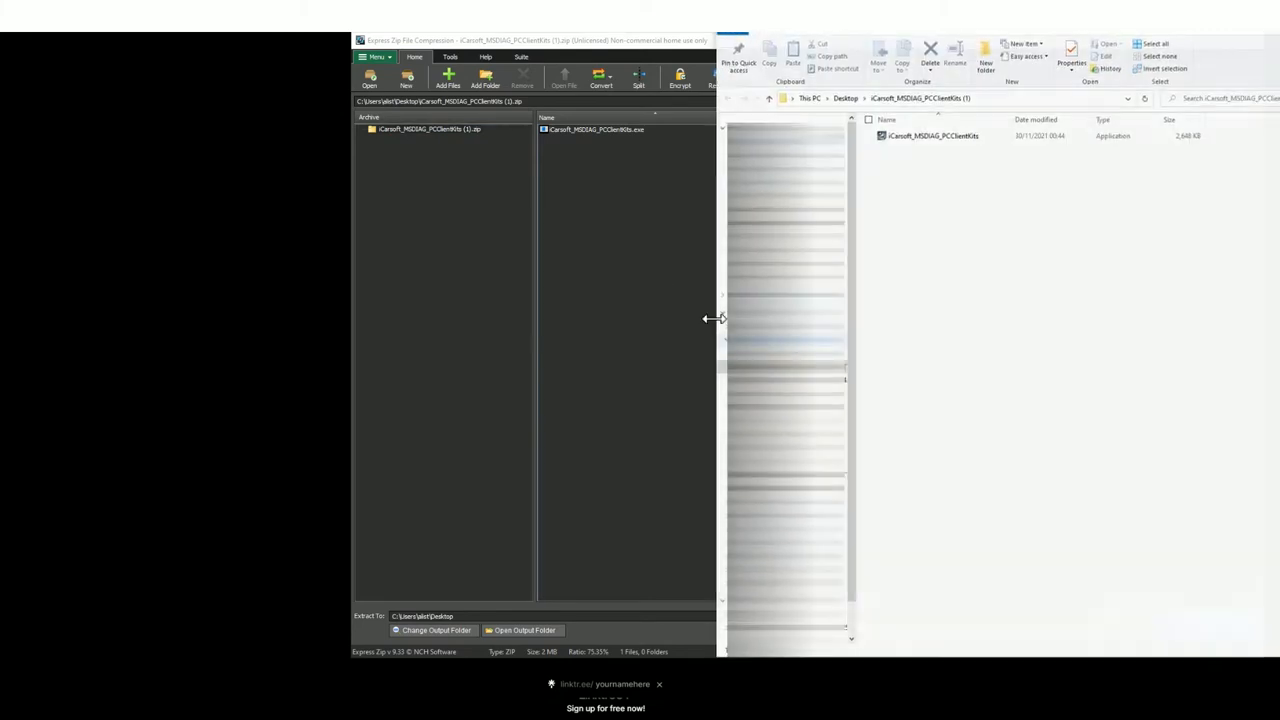
Select the iCarsoft_MSDIAG_PCClientKits installer file in the extracted folder
click(932, 135)
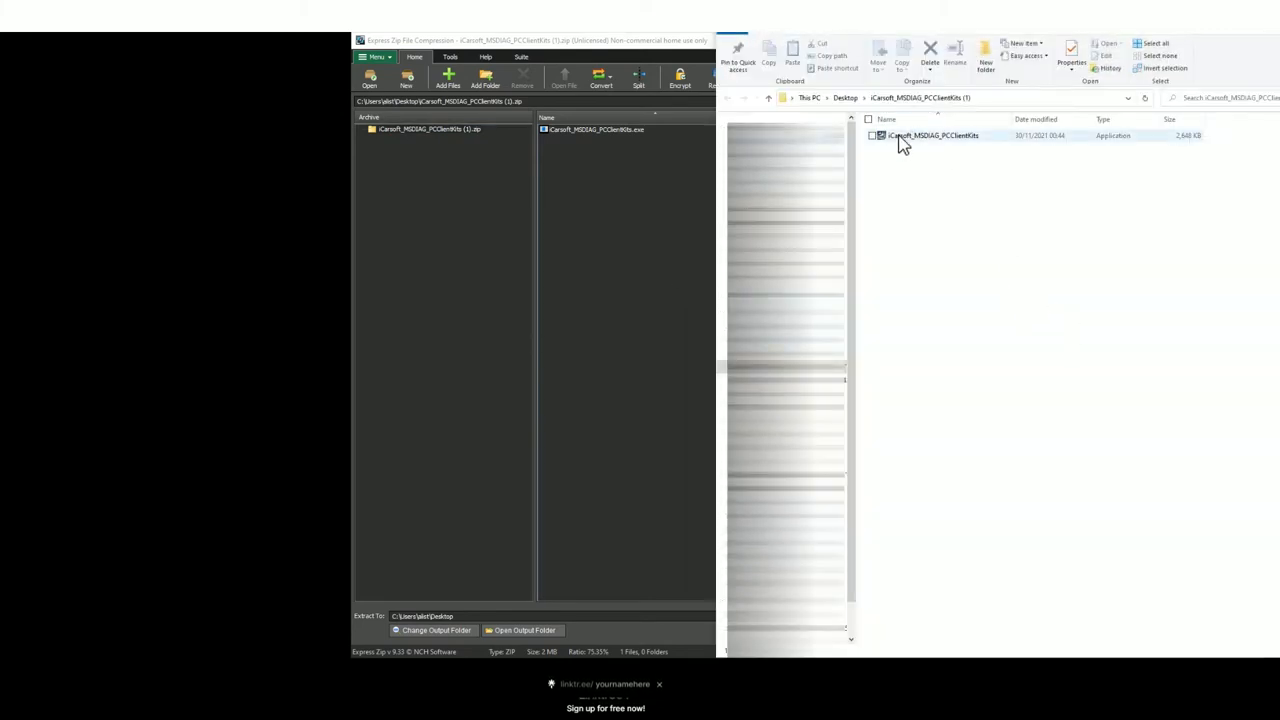
mouse_move(934, 135)
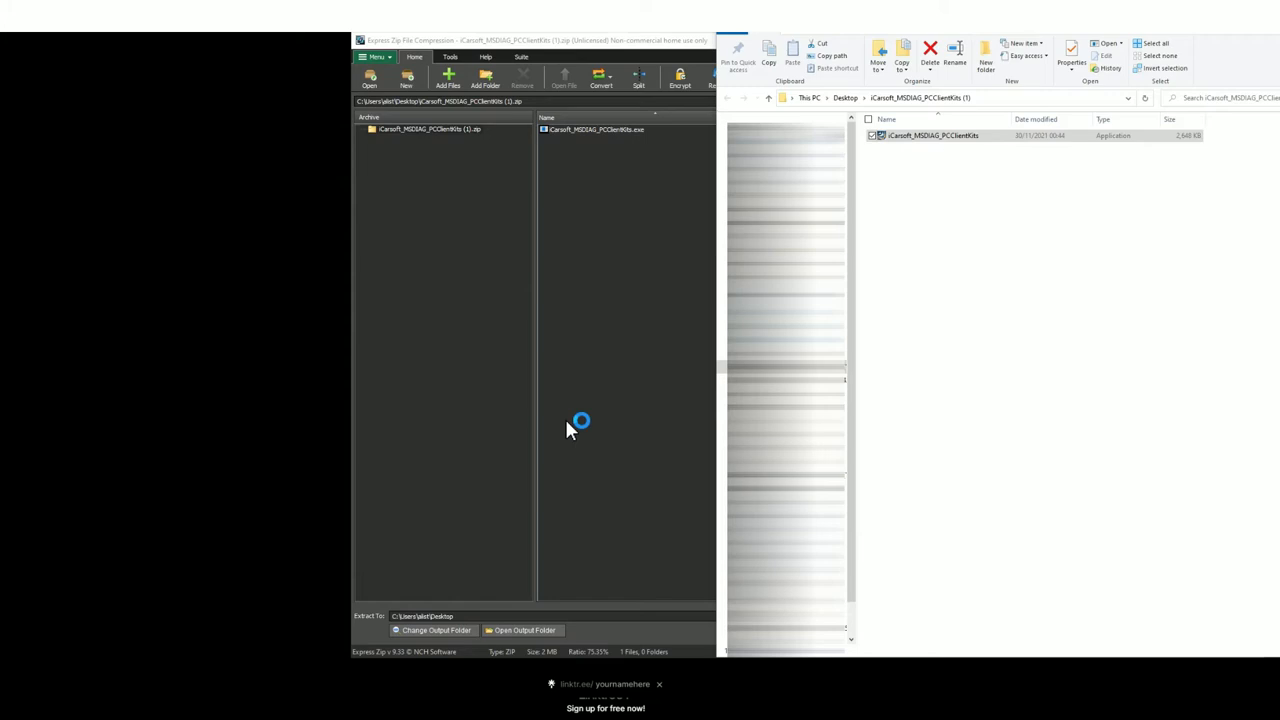
Run the iCarsoft_MSDIAG_PCClientKits installer, accept the default destination folder, and finish the wizard
double_click(594, 130)
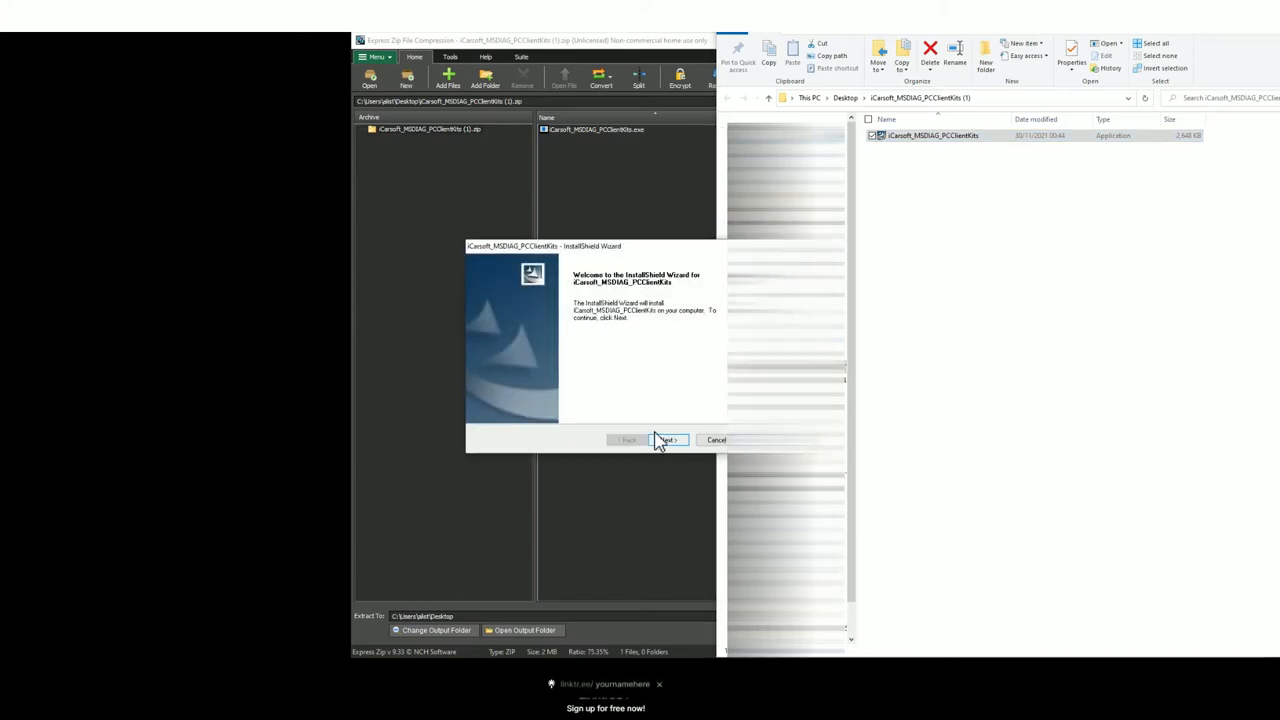
click(666, 440)
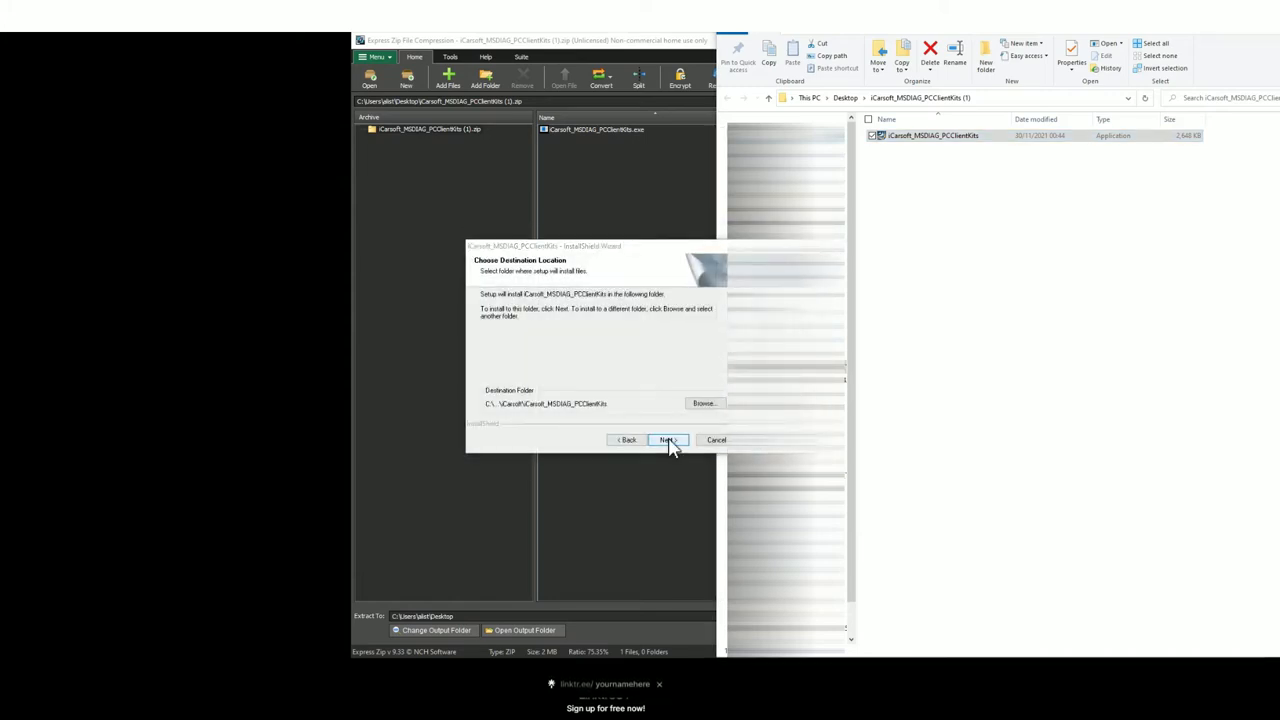
click(668, 440)
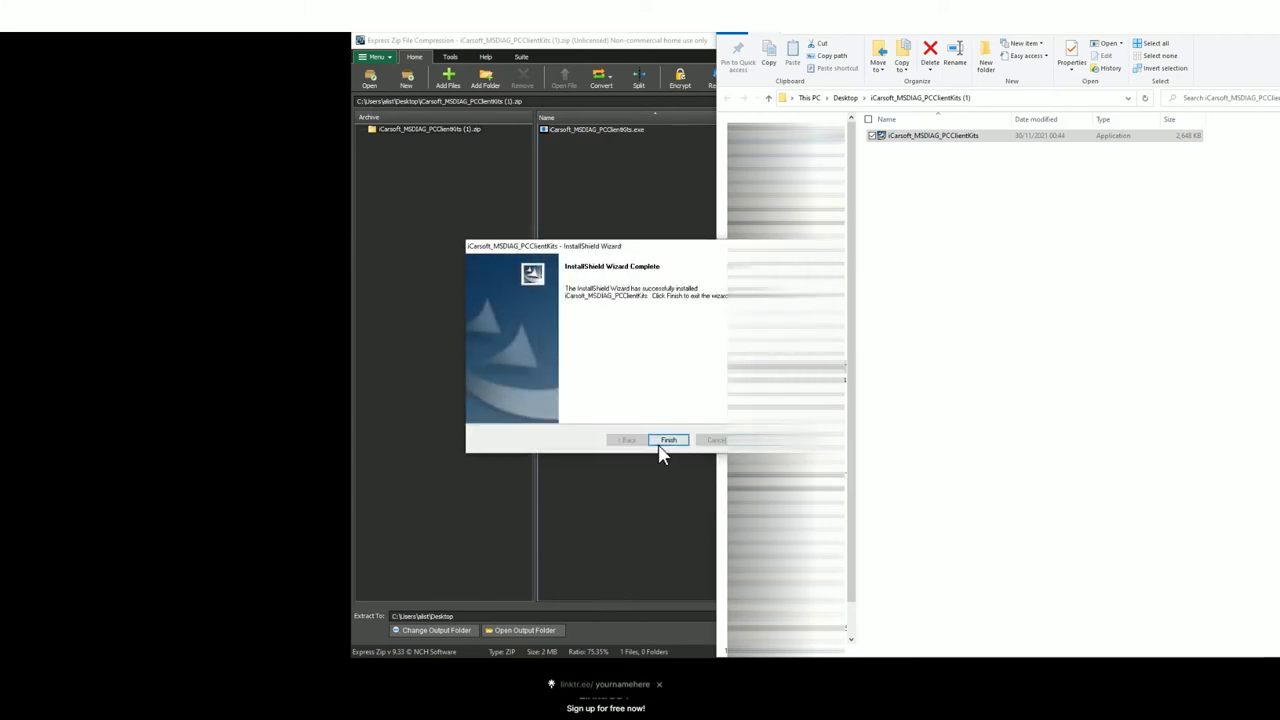
click(668, 440)
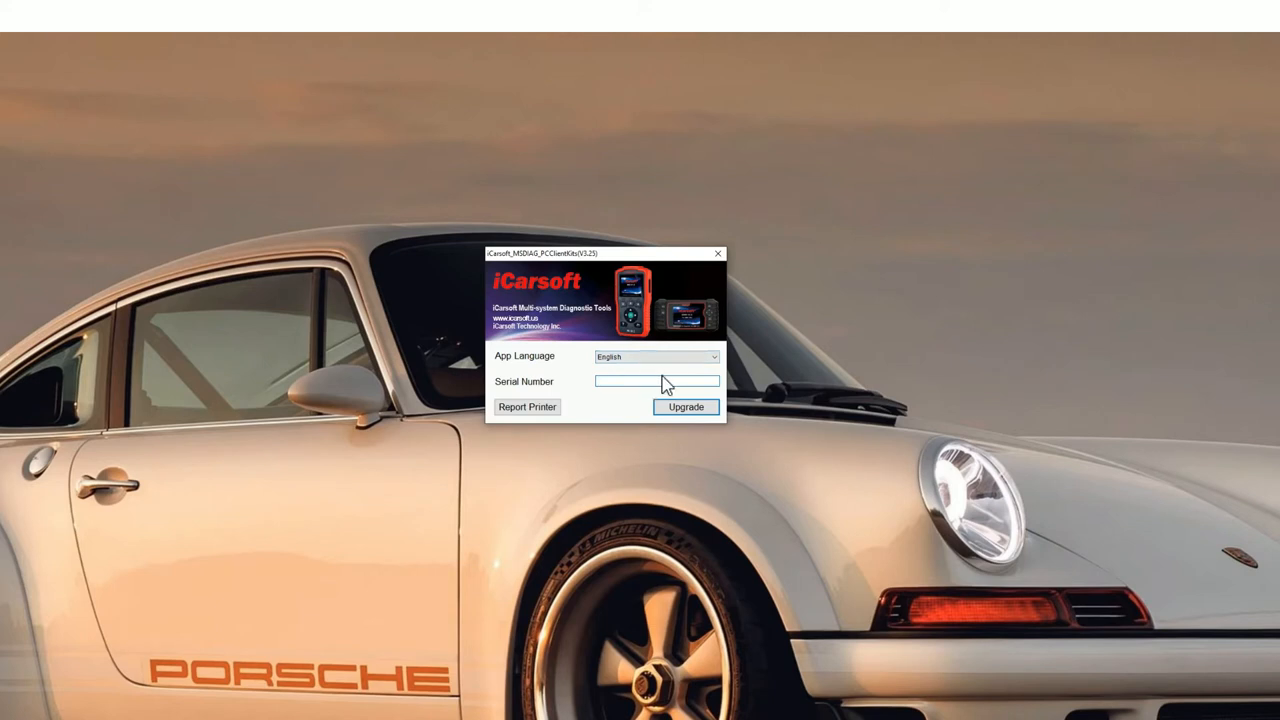
Enter serial number 'iv3050' in the iCarsoft client and start the upgrade
click(656, 381)
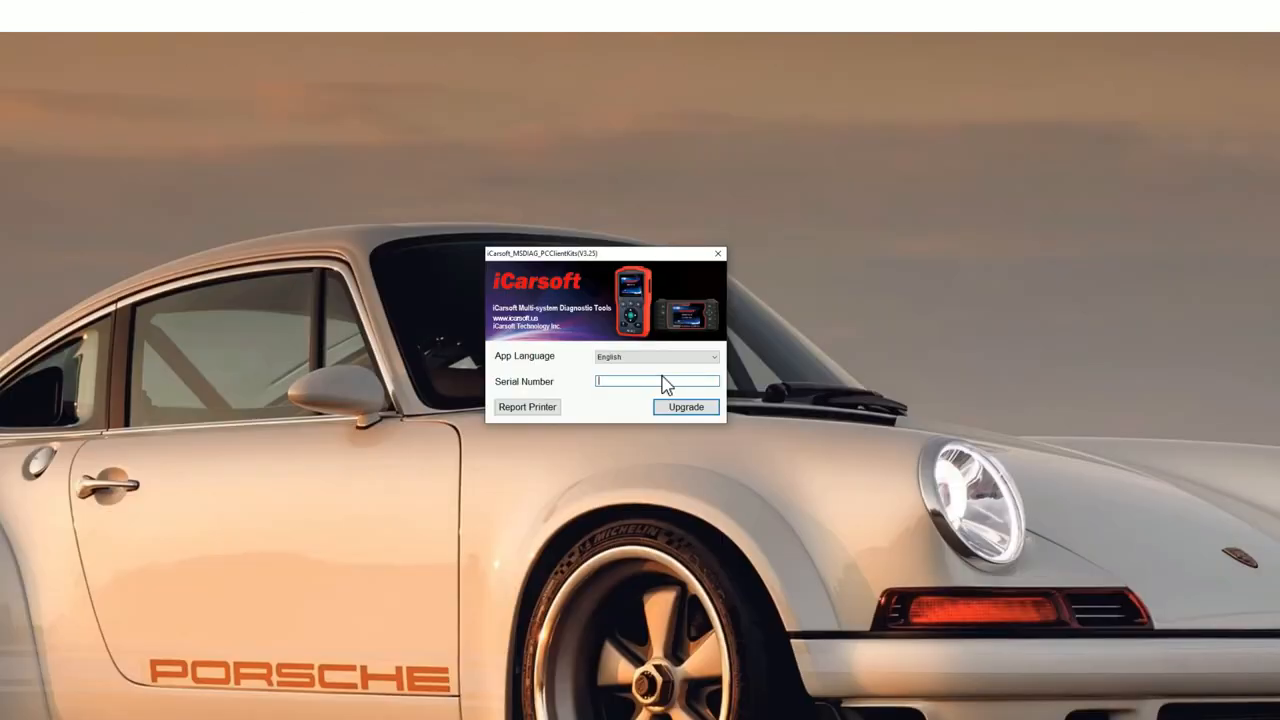
mouse_move(413, 328)
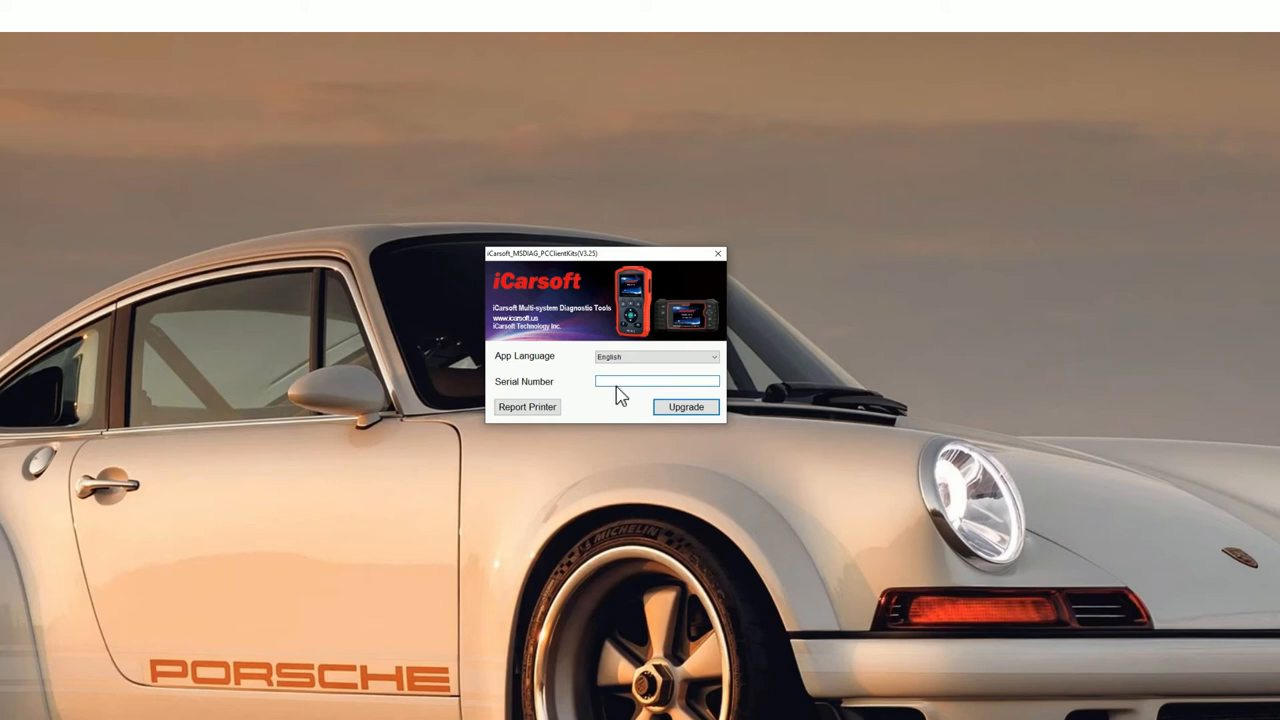
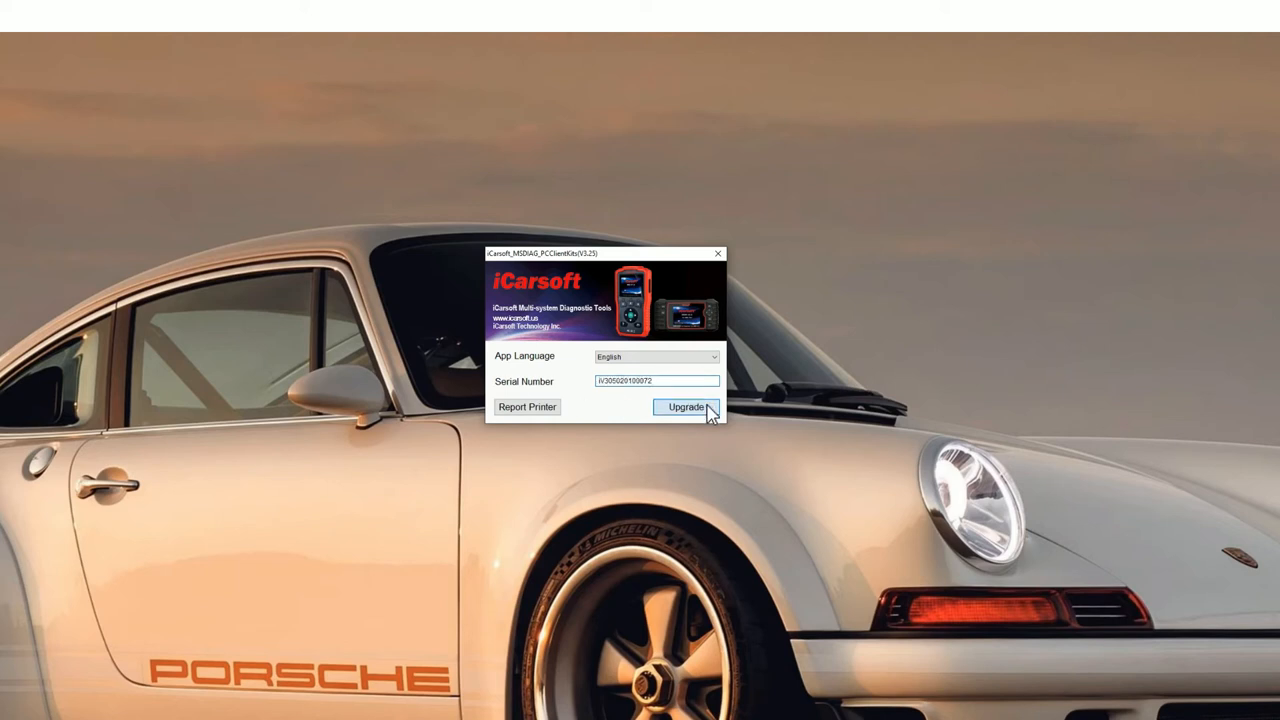
click(685, 407)
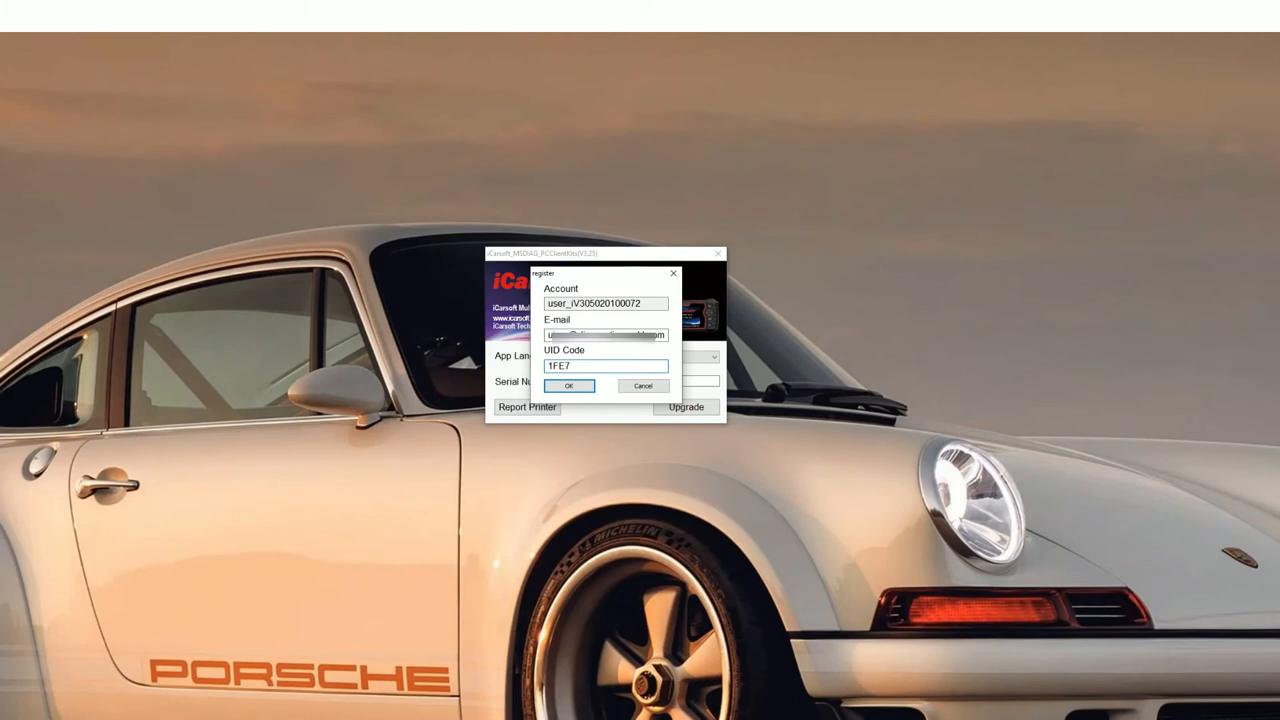
Confirm the registration form's account, e-mail and UID code with OK
click(568, 386)
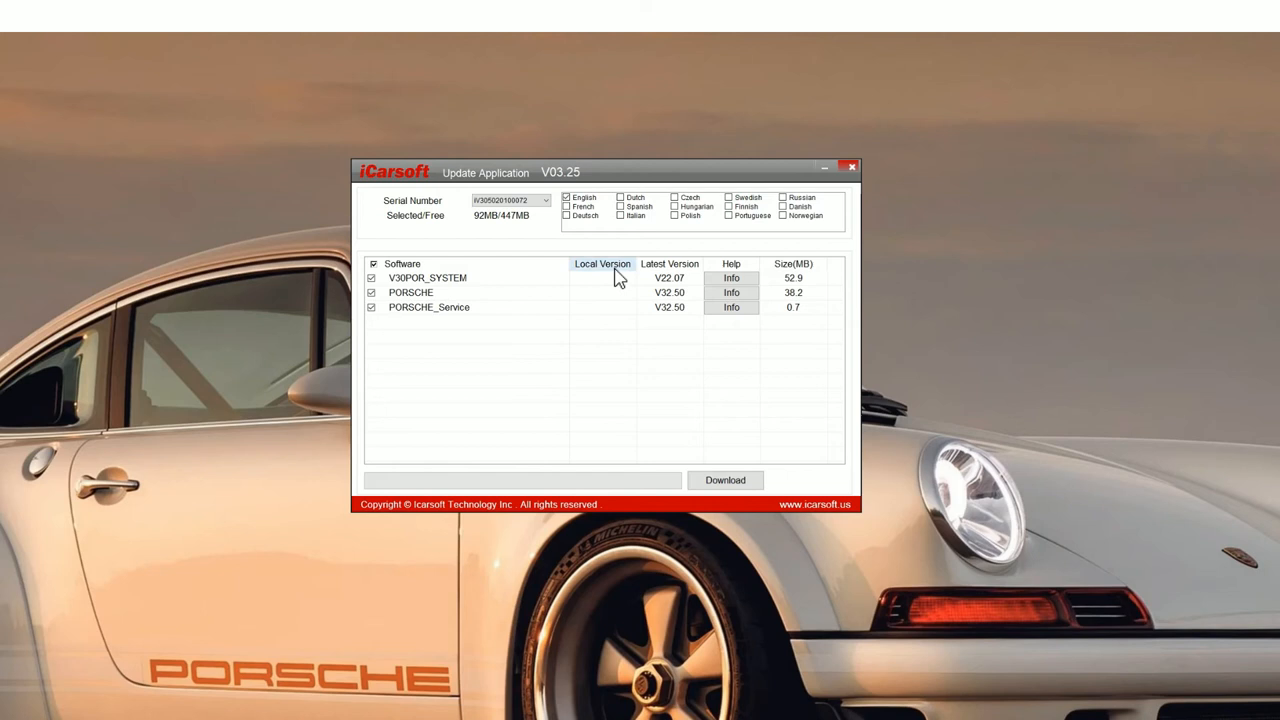
mouse_move(588, 285)
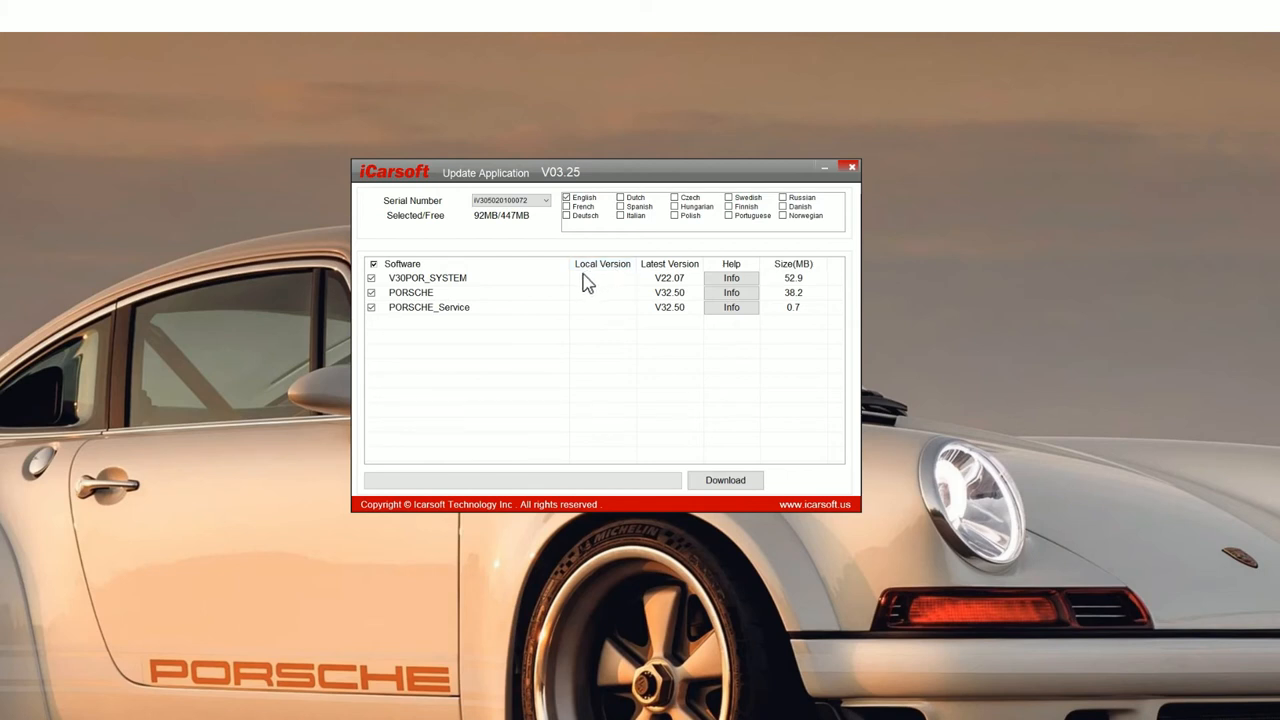
mouse_move(585, 242)
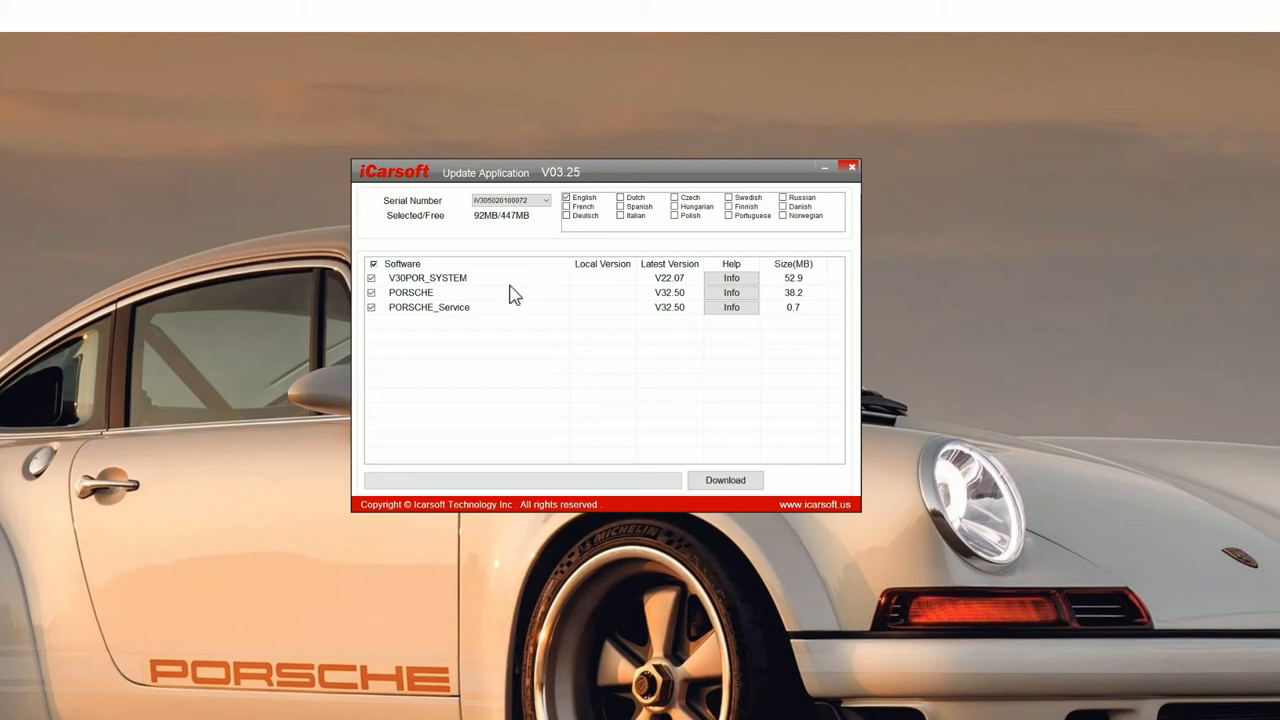
mouse_move(425, 283)
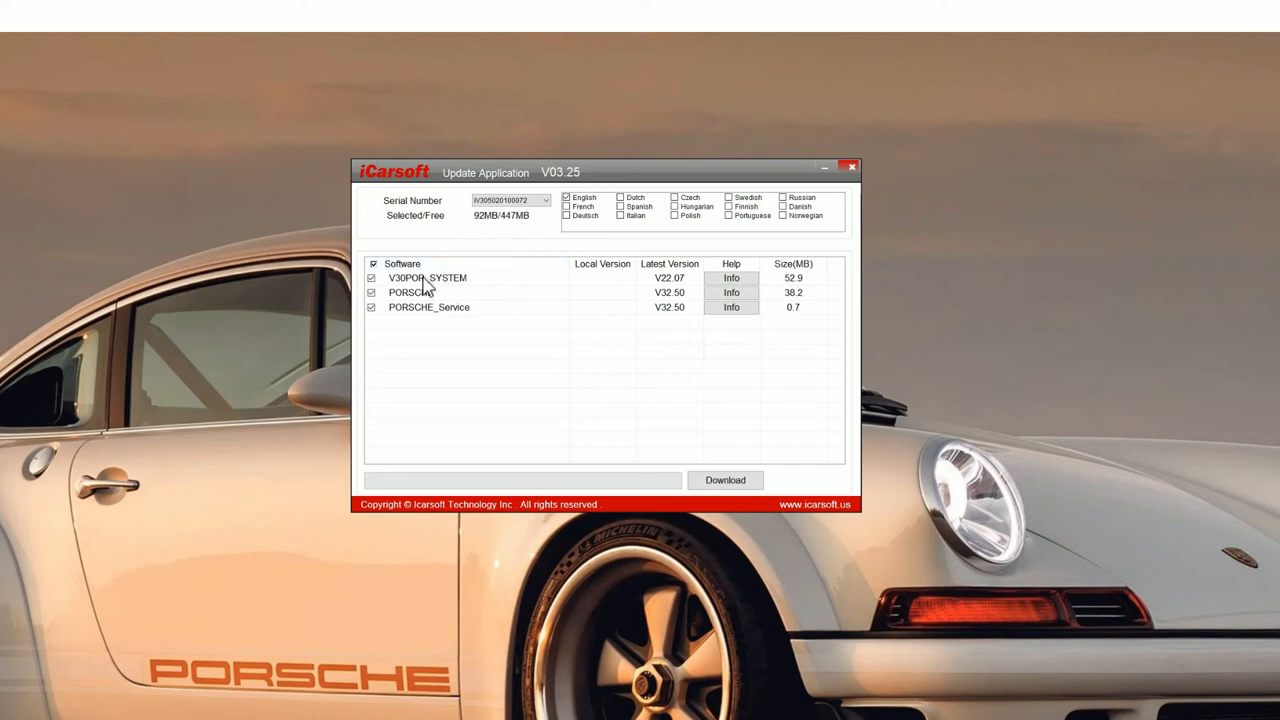
mouse_move(650, 305)
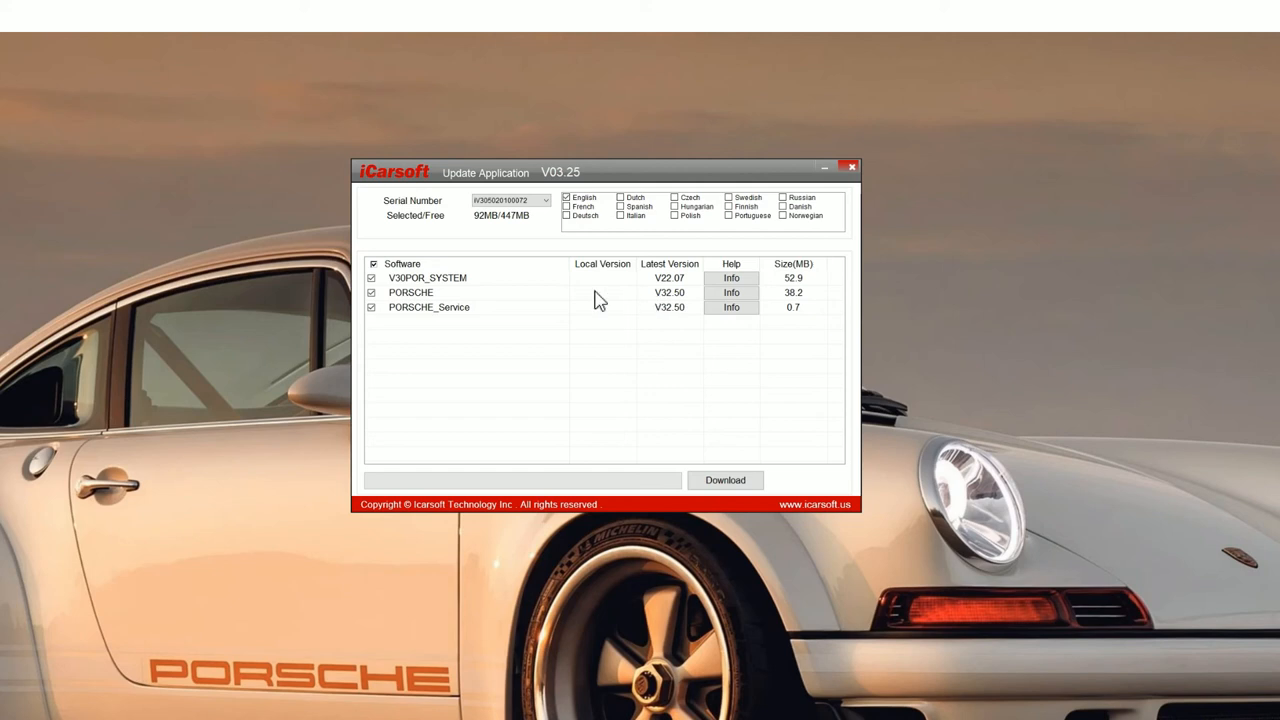
mouse_move(542, 244)
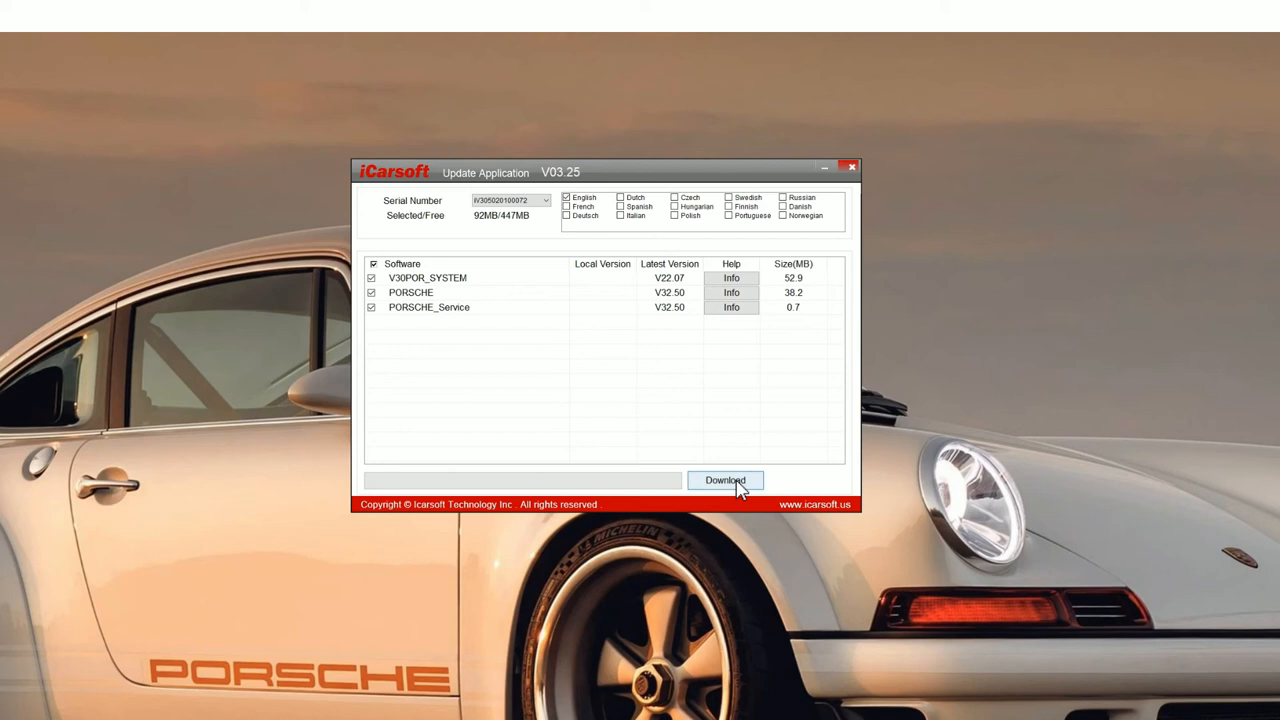
Download the V30POR_SYSTEM, PORSCHE and PORSCHE_Service modules, agreeing to clear the TF card
click(725, 480)
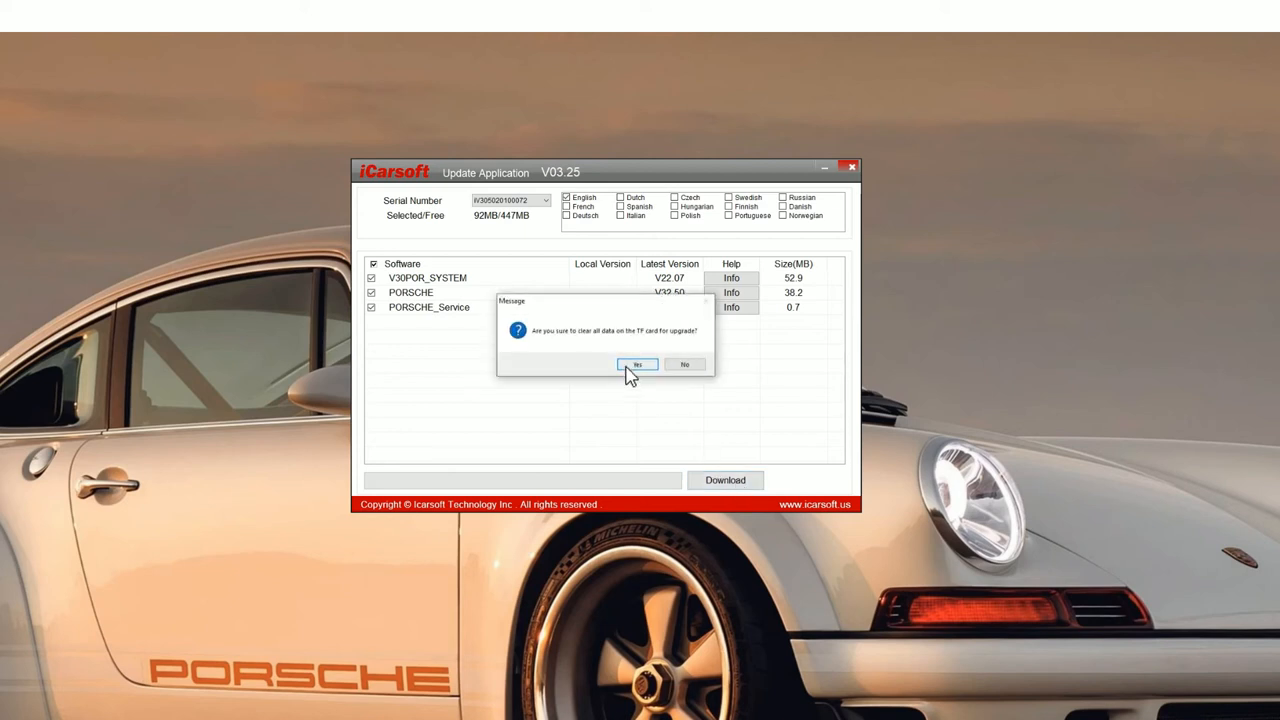
click(637, 364)
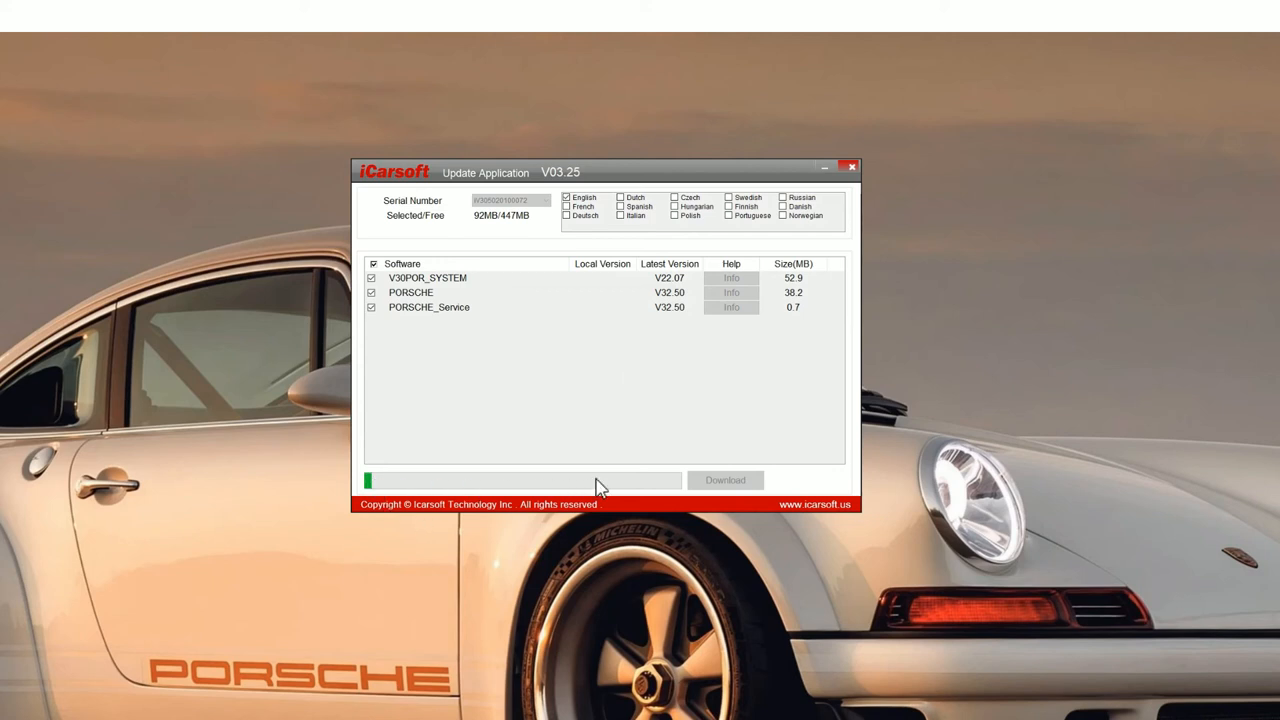
mouse_move(385, 475)
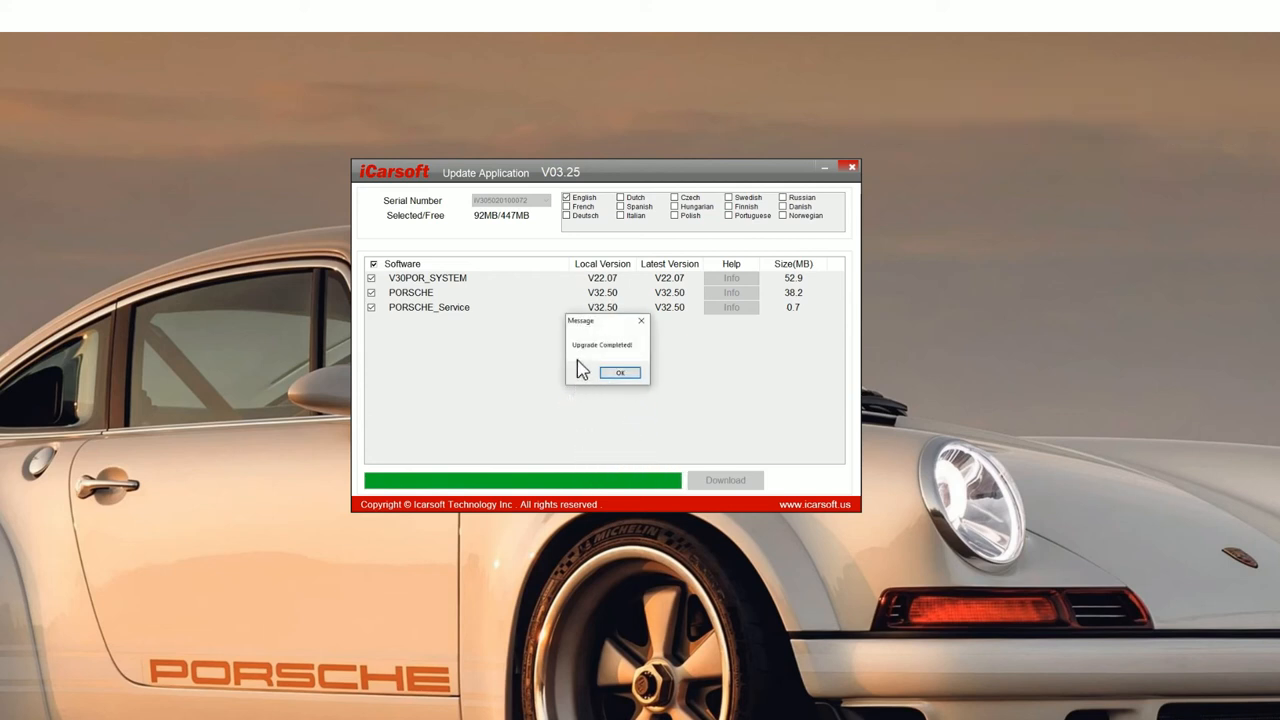
Dismiss the 'Upgrade Completed!' message once local versions match V22.07 and V32.50
click(619, 372)
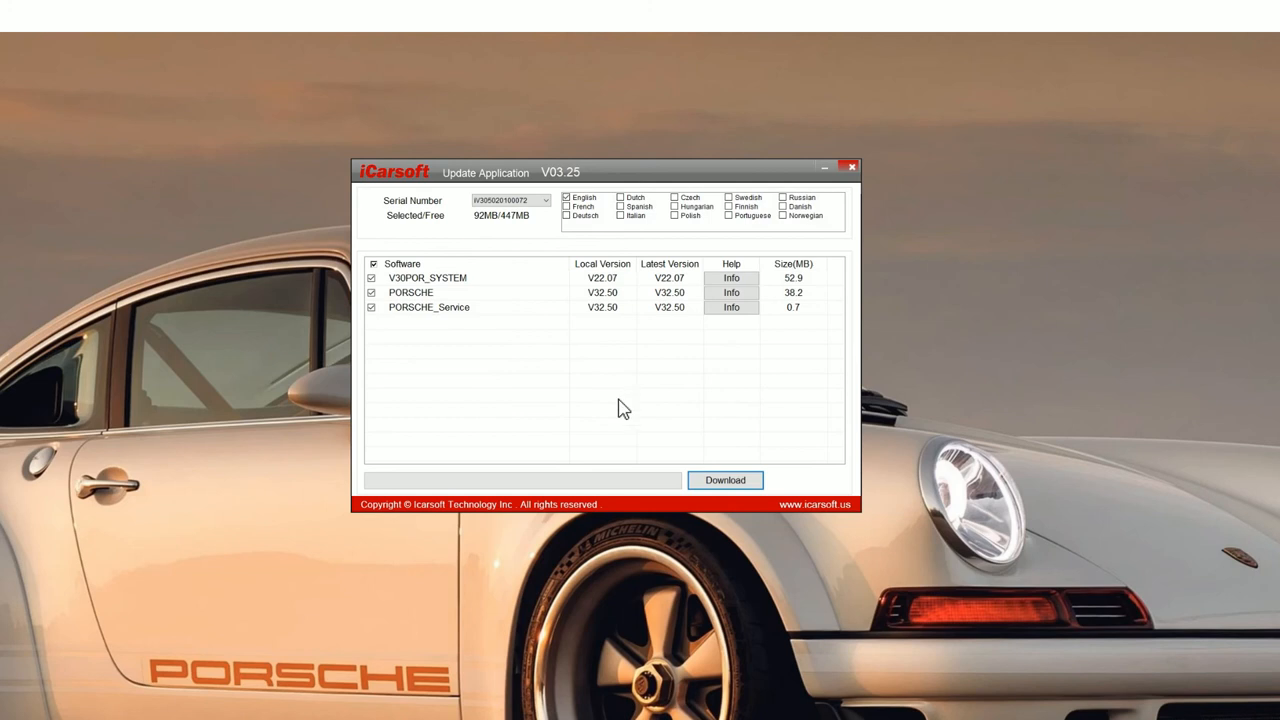
mouse_move(690, 358)
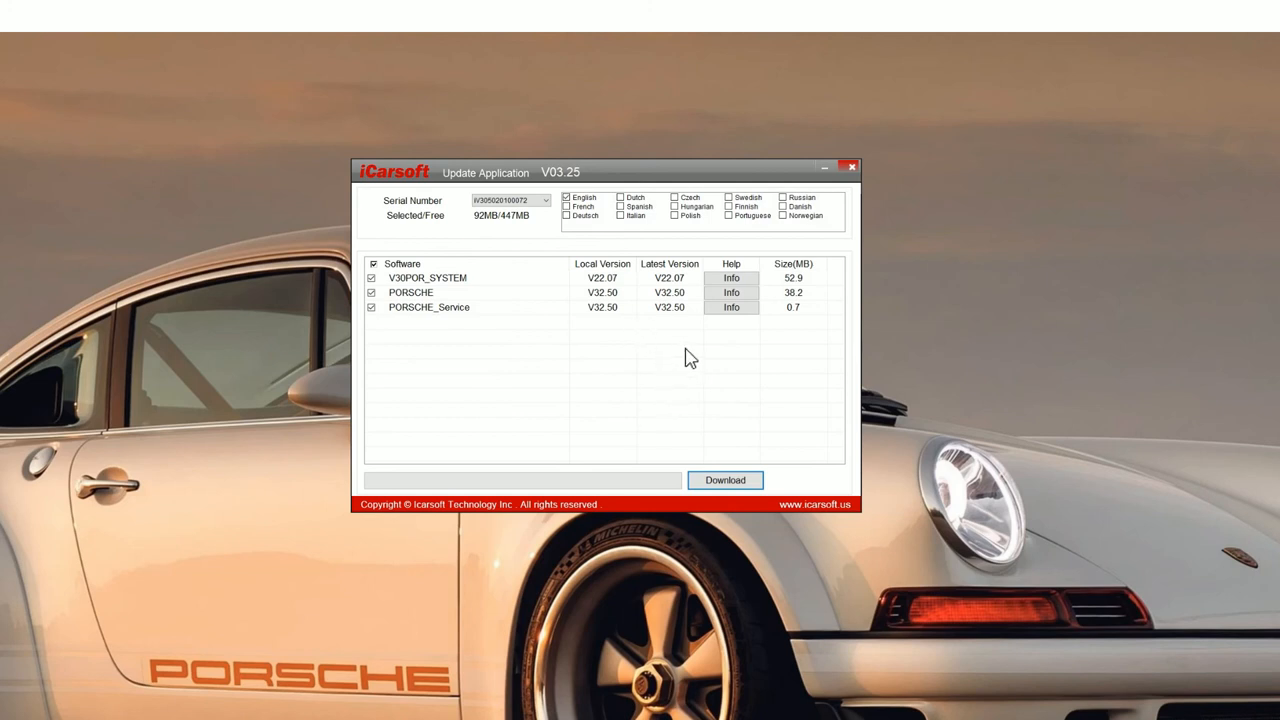
mouse_move(685, 230)
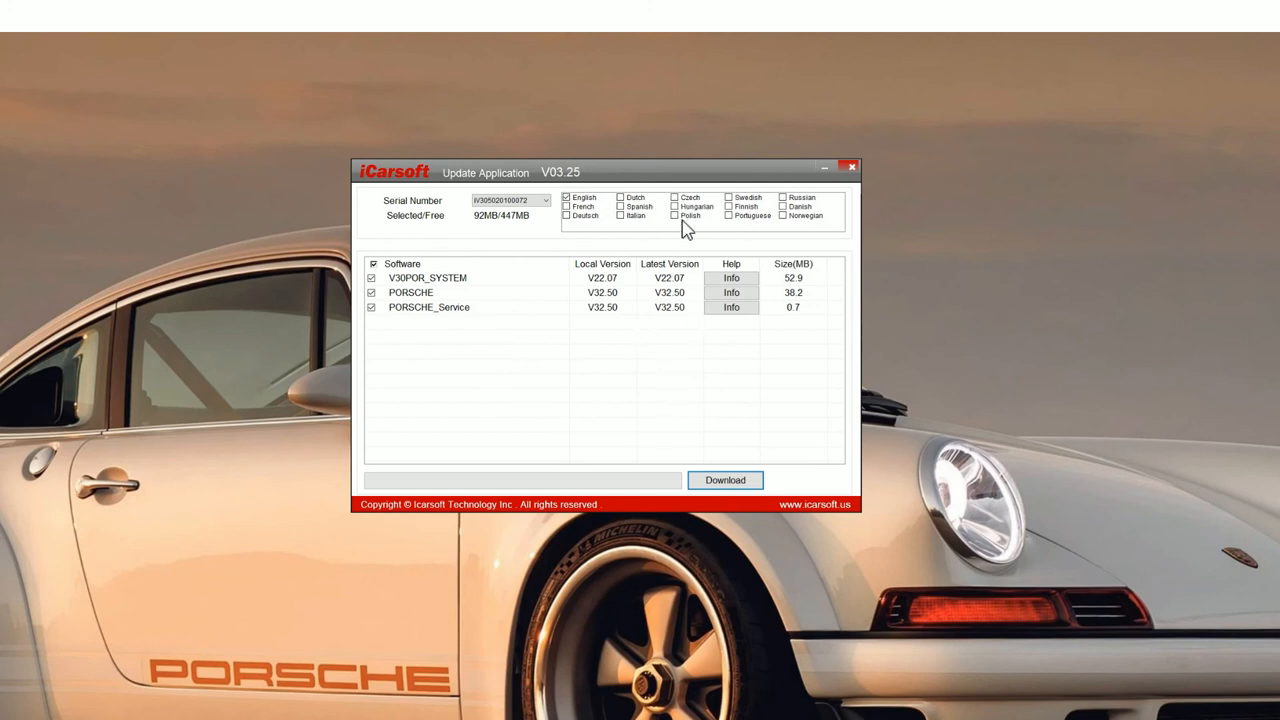
mouse_move(615, 210)
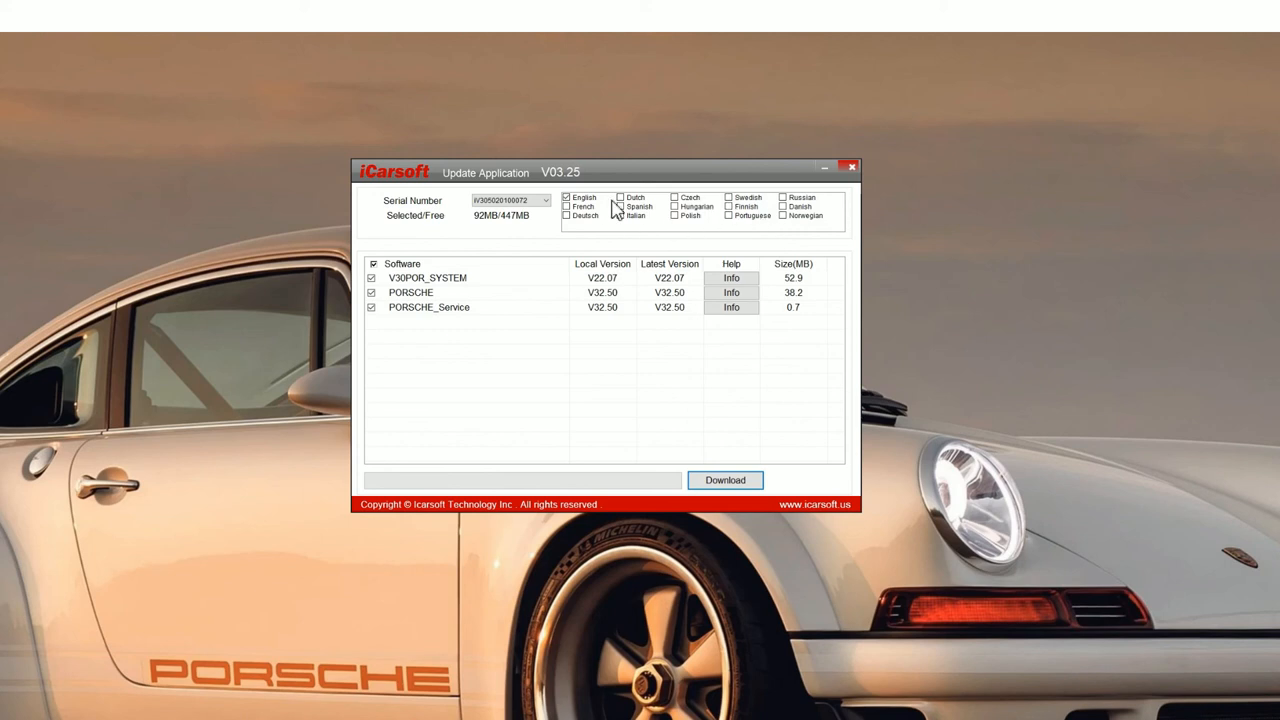
mouse_move(758, 172)
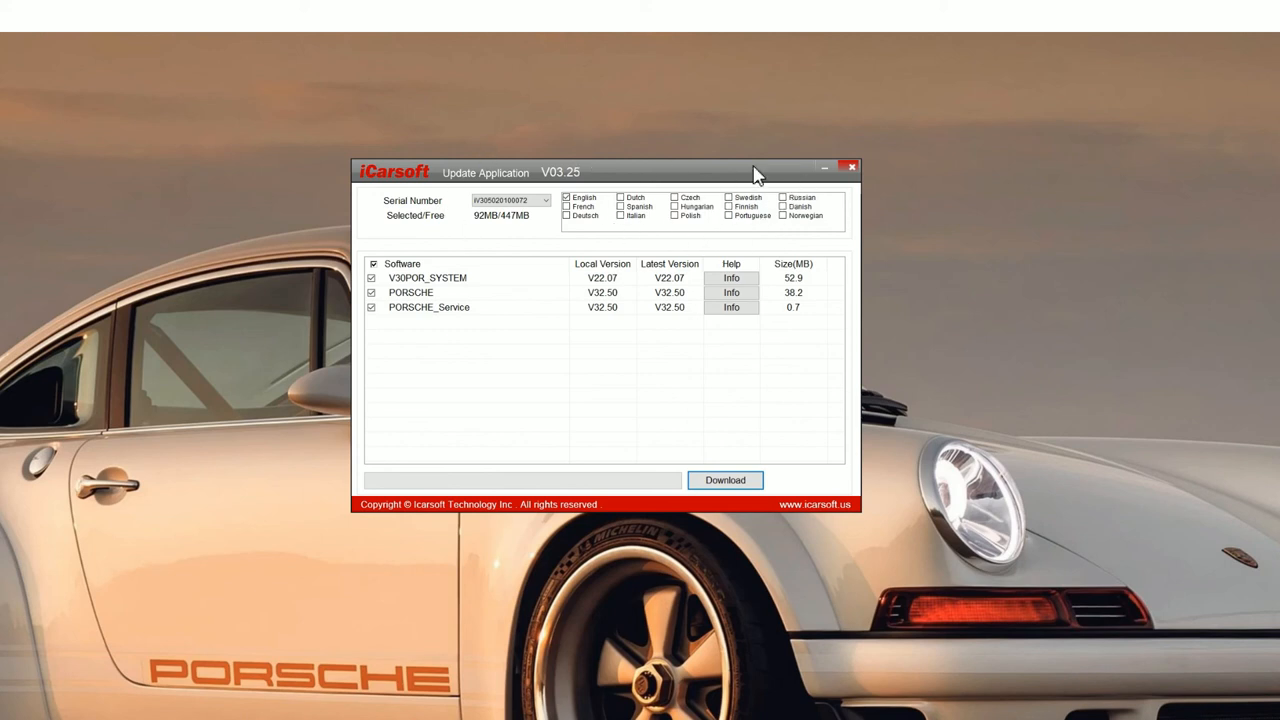
Close the updater window to bring up the 'Are you sure to quit?' prompt
click(851, 167)
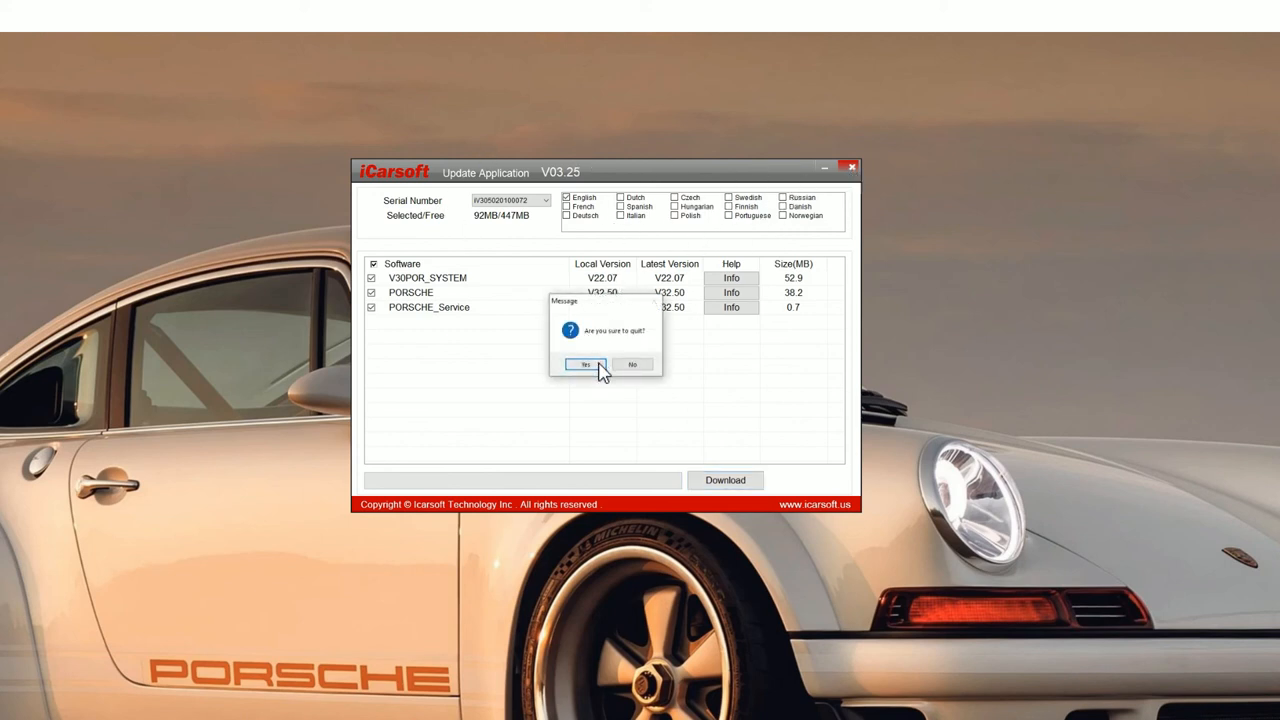